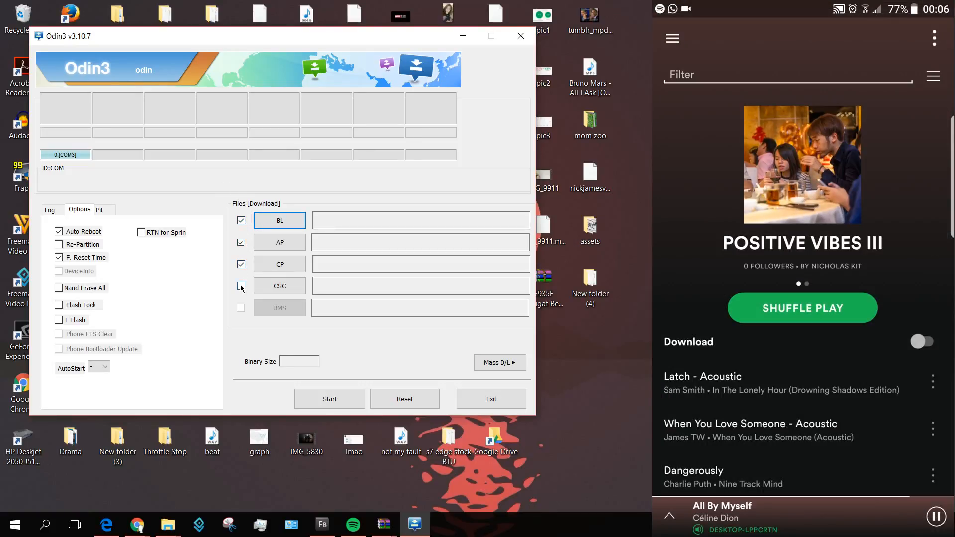
# Enable the CSC slot and start browsing for the BL firmware file
pyautogui.click(241, 287)
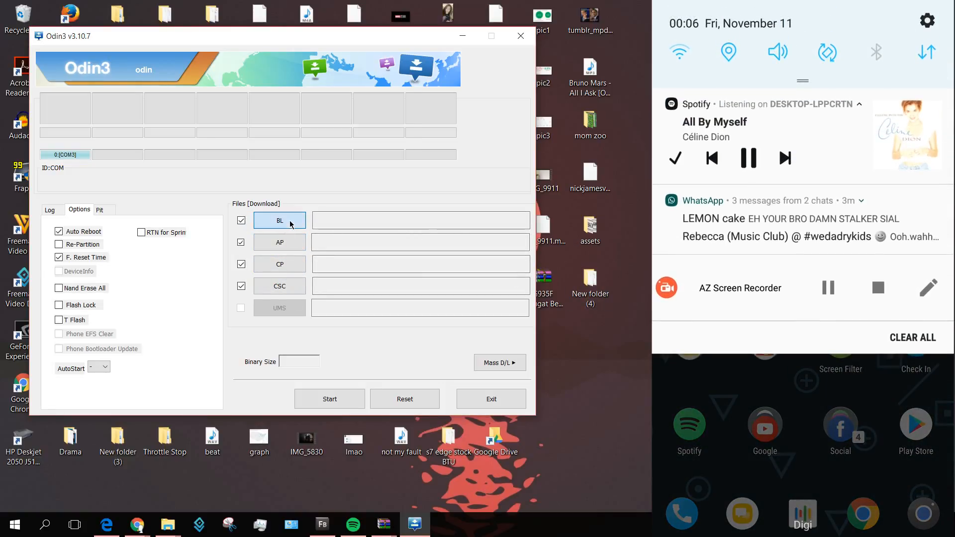
pyautogui.click(280, 220)
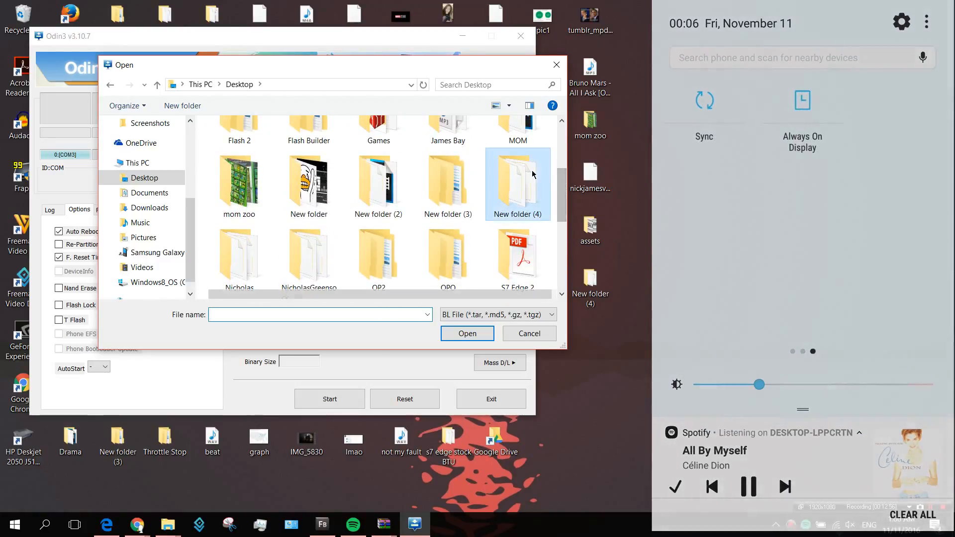
# Choose the BL_ file from the extracted folder New folder (4)
pyautogui.doubleClick(517, 183)
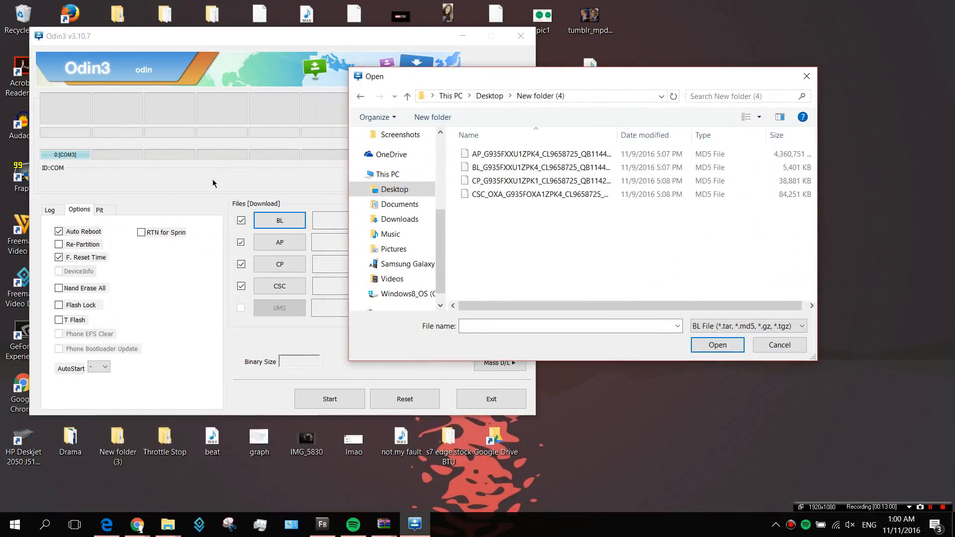
pyautogui.click(534, 167)
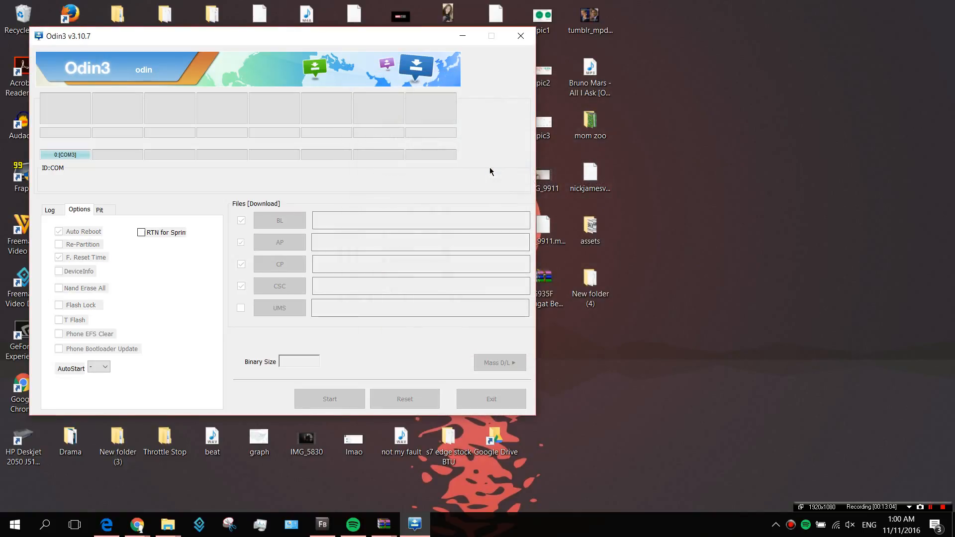
# Confirm the BL file (5.3MB low_ship.tar.md5) loaded and begin choosing the AP file
pyautogui.click(278, 220)
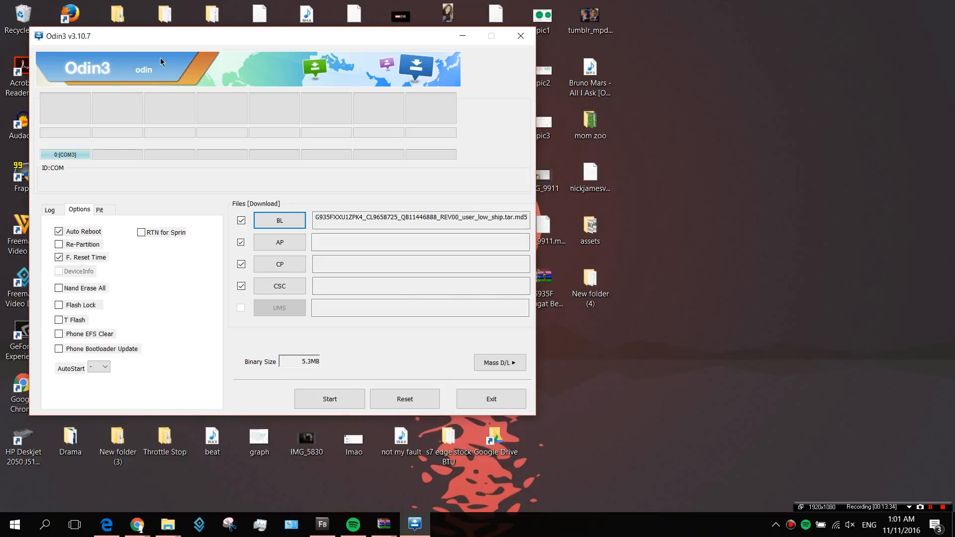
pyautogui.click(278, 242)
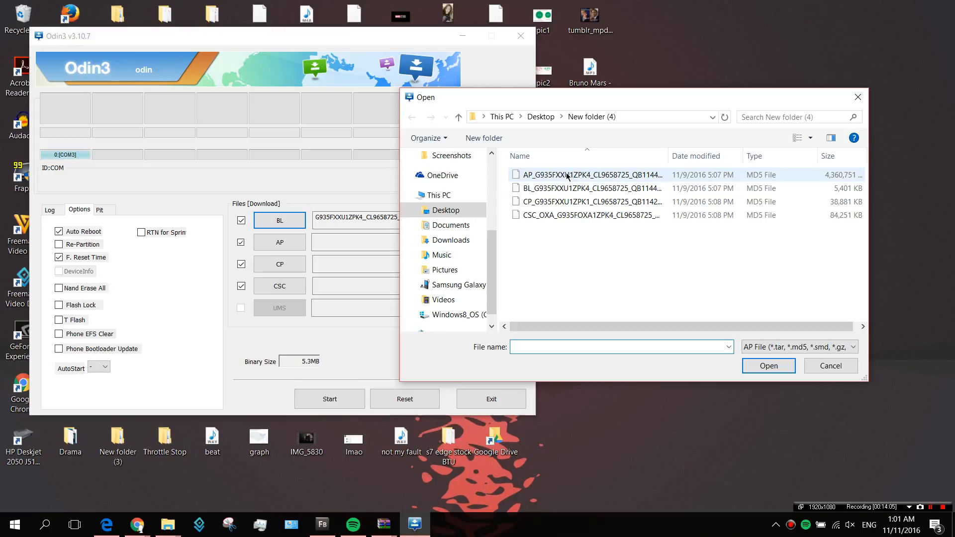
pyautogui.click(590, 174)
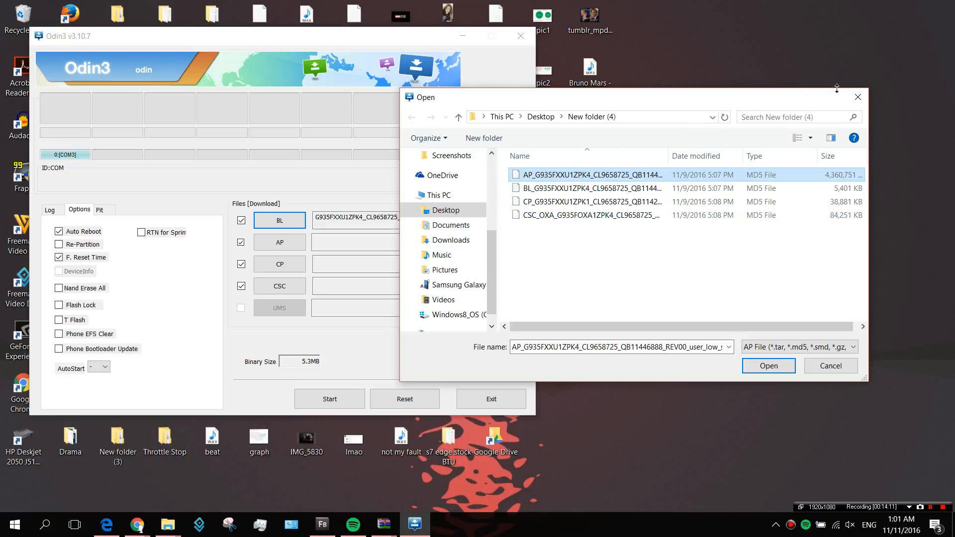
pyautogui.click(768, 367)
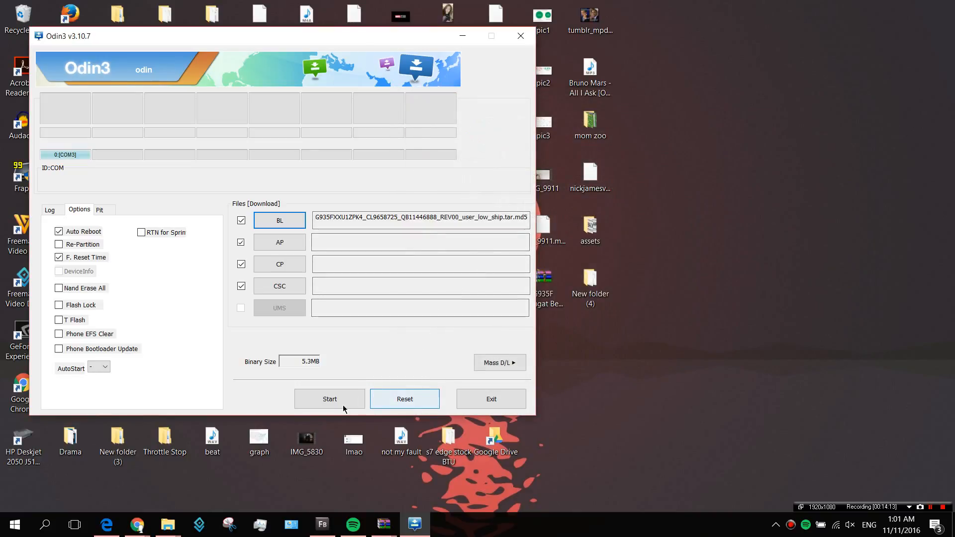